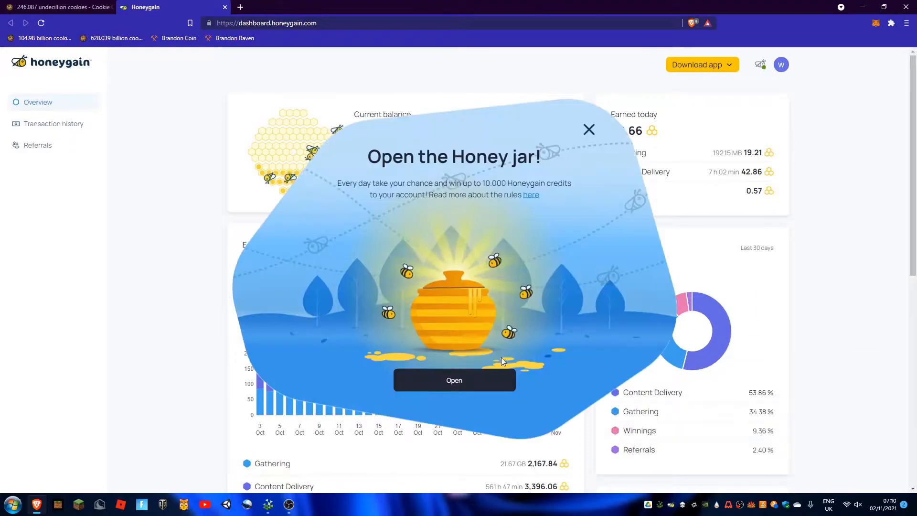
- Collect the 20-credit daily honey jar, raising the balance to 20,091.22 and dismissing the notices
{"action": "left_click", "coordinate": [453, 380]}
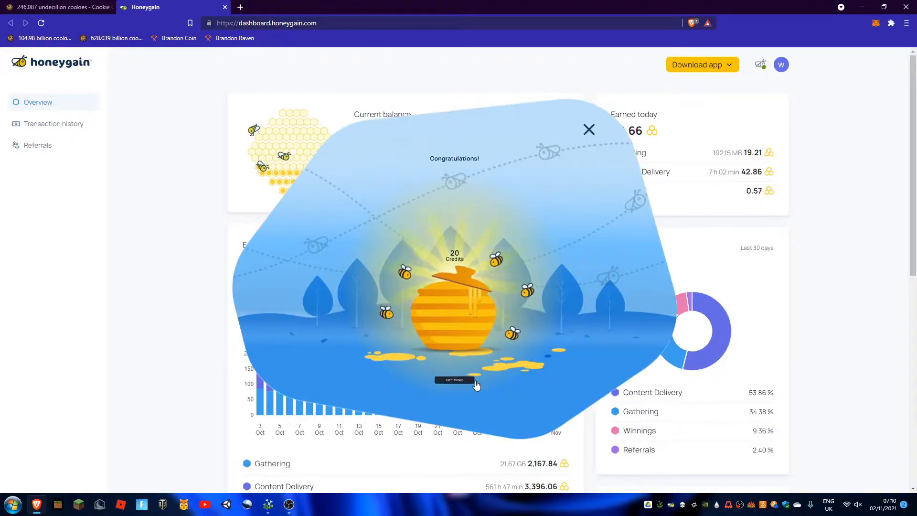
{"action": "left_click", "coordinate": [588, 129]}
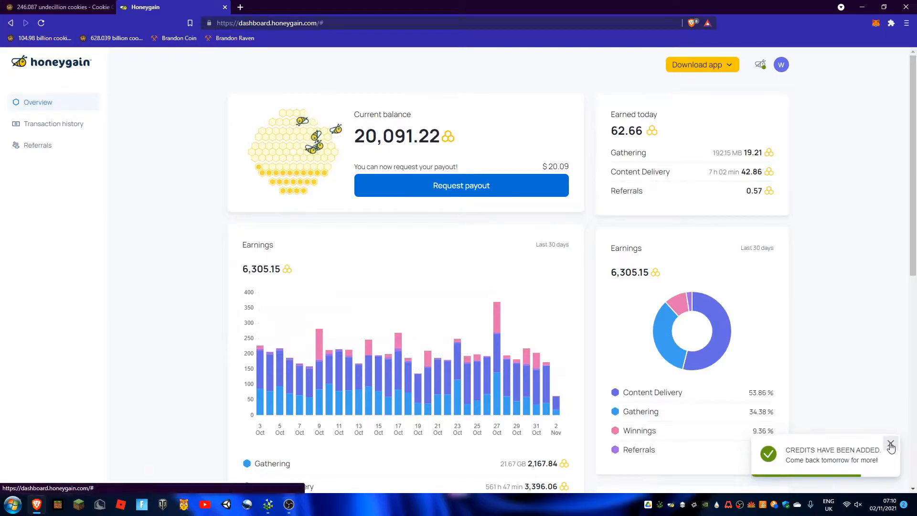
{"action": "left_click", "coordinate": [890, 442]}
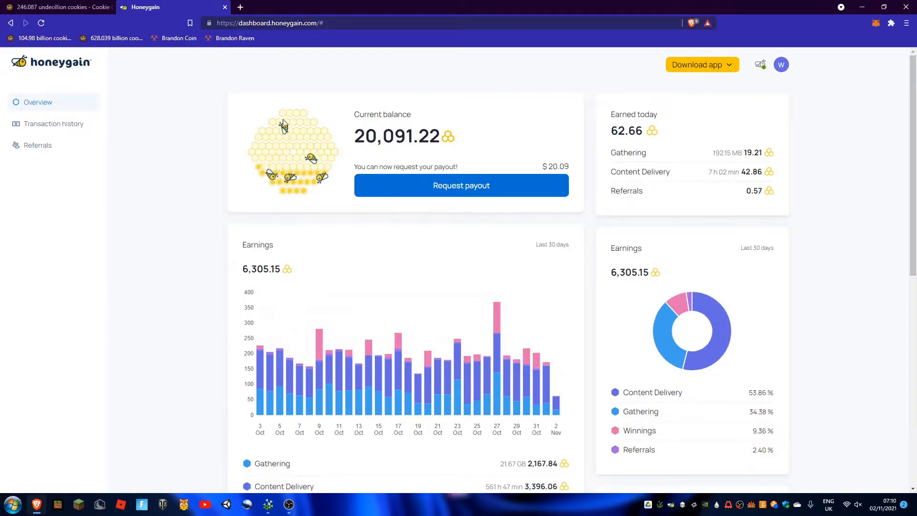
{"action": "mouse_move", "coordinate": [431, 160]}
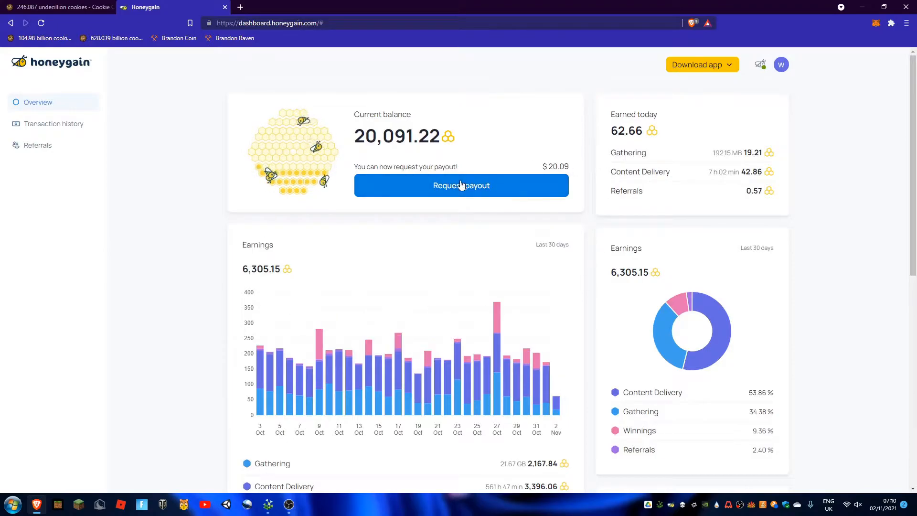
- Begin a $20.09 Bitcoin payout request and reach the empty 'Your wallet key' field
{"action": "left_click", "coordinate": [460, 185]}
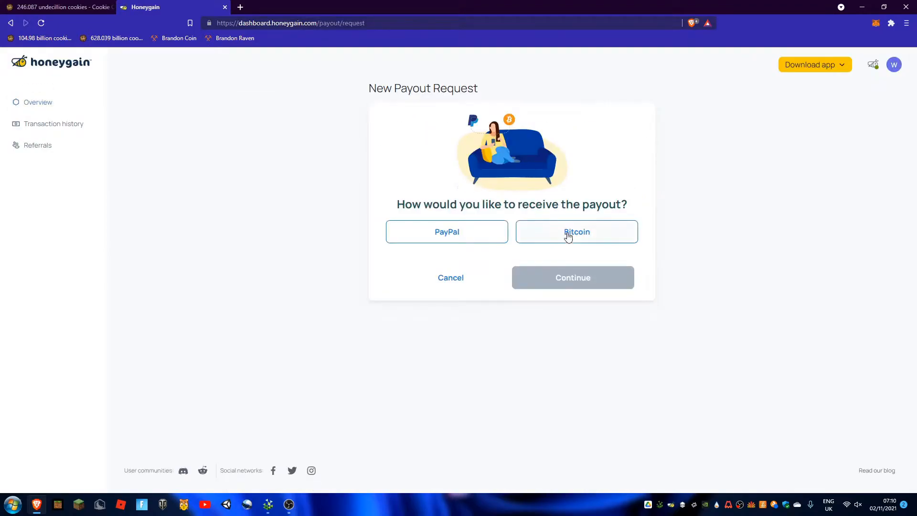
{"action": "left_click", "coordinate": [572, 277]}
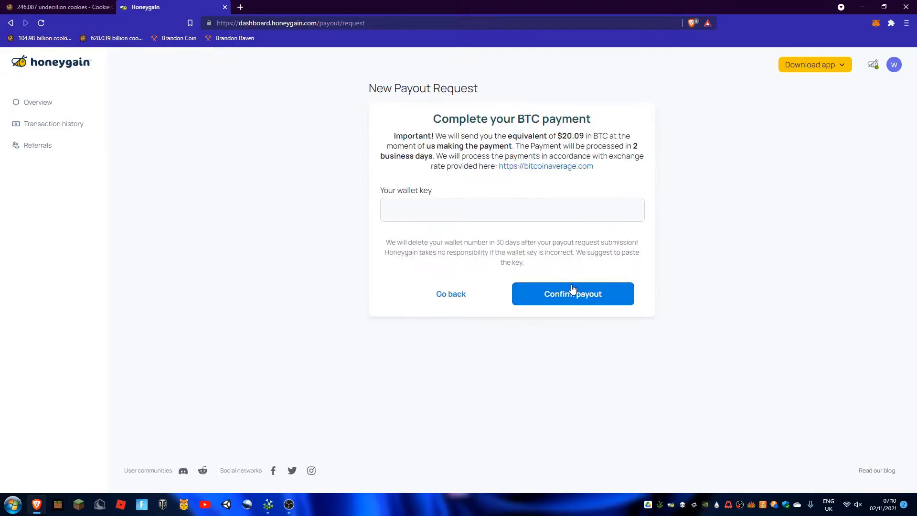
{"action": "left_click", "coordinate": [511, 209]}
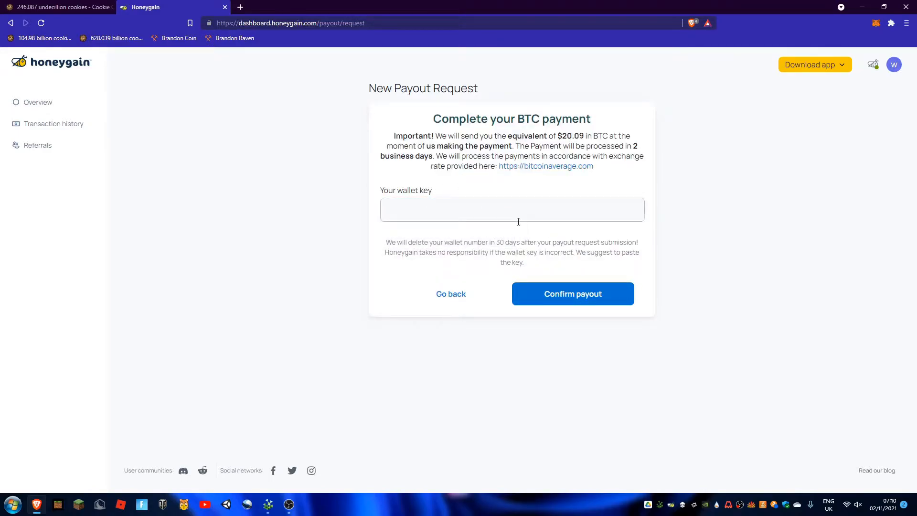
{"action": "left_click", "coordinate": [512, 209]}
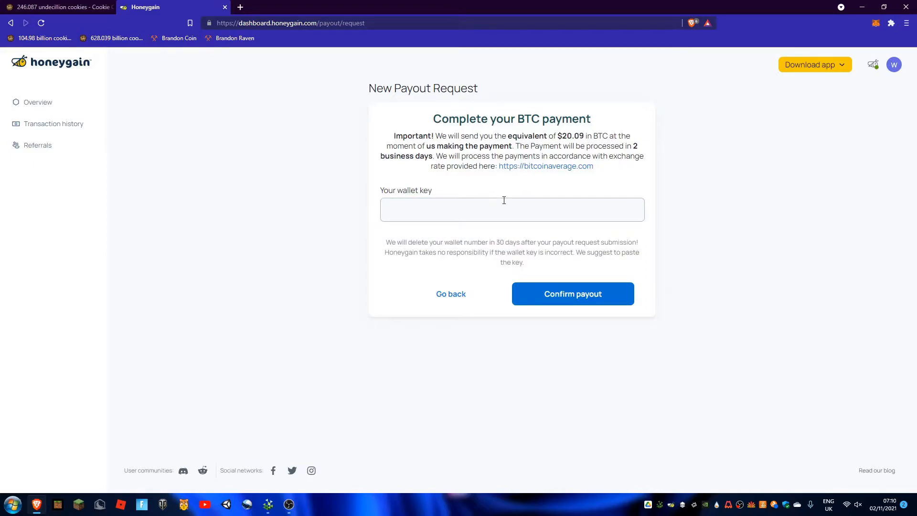
{"action": "left_click", "coordinate": [354, 7]}
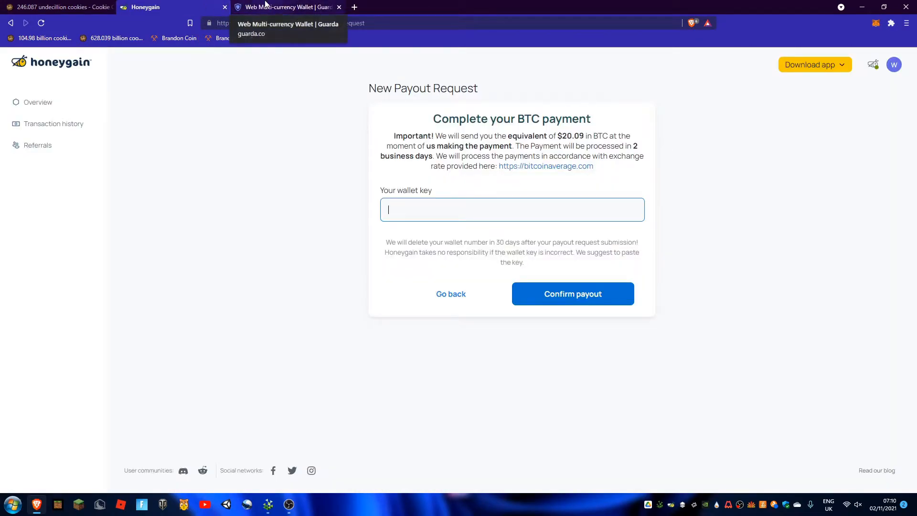
- Unlock Guarda Wallet, copy the Bitcoin receiving address, and return to the Honeygain payout form
{"action": "left_click", "coordinate": [287, 7]}
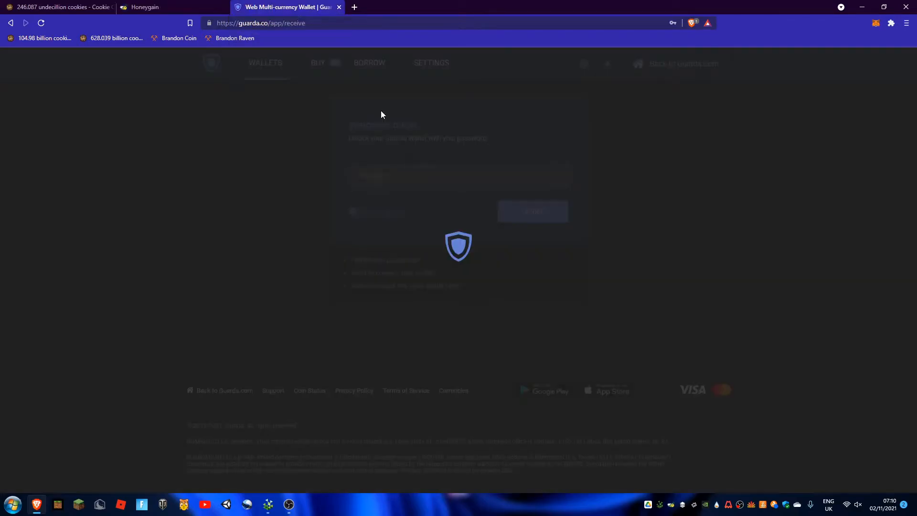
{"action": "mouse_move", "coordinate": [443, 204]}
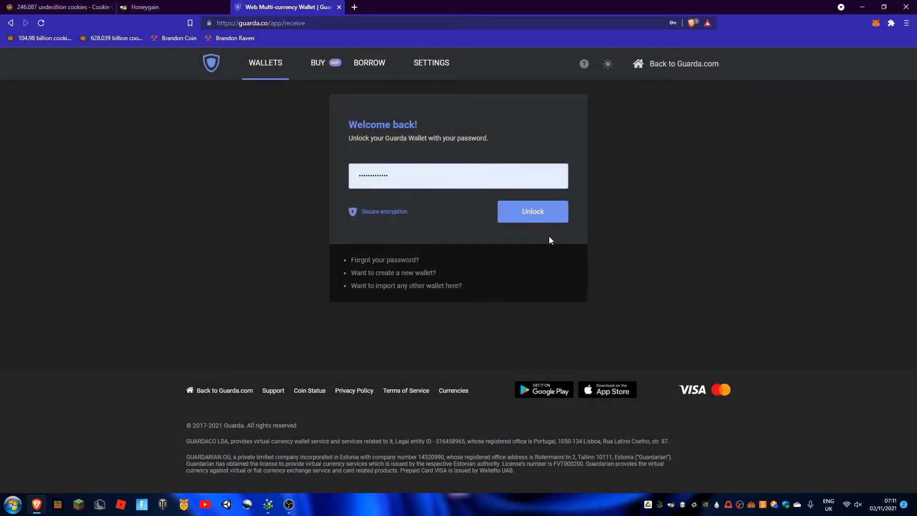
{"action": "left_click", "coordinate": [532, 211]}
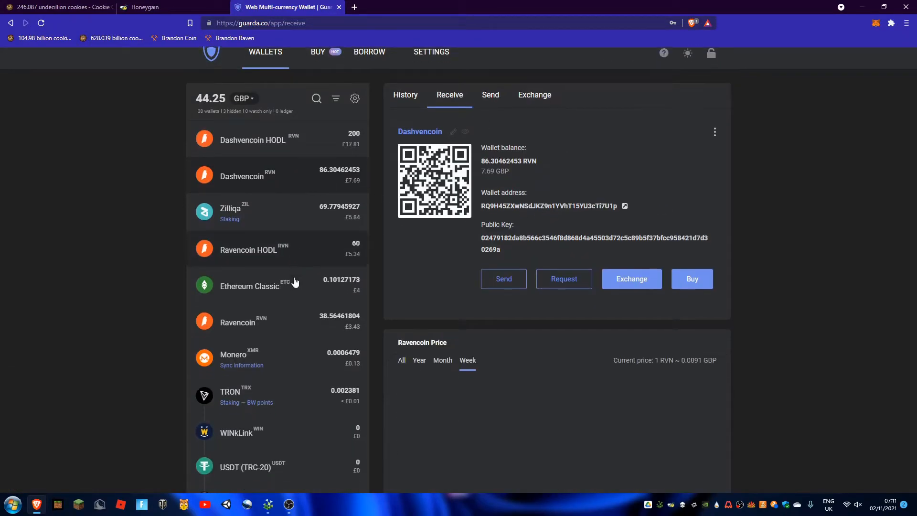
{"action": "scroll", "scroll_direction": "down", "scroll_amount": 3}
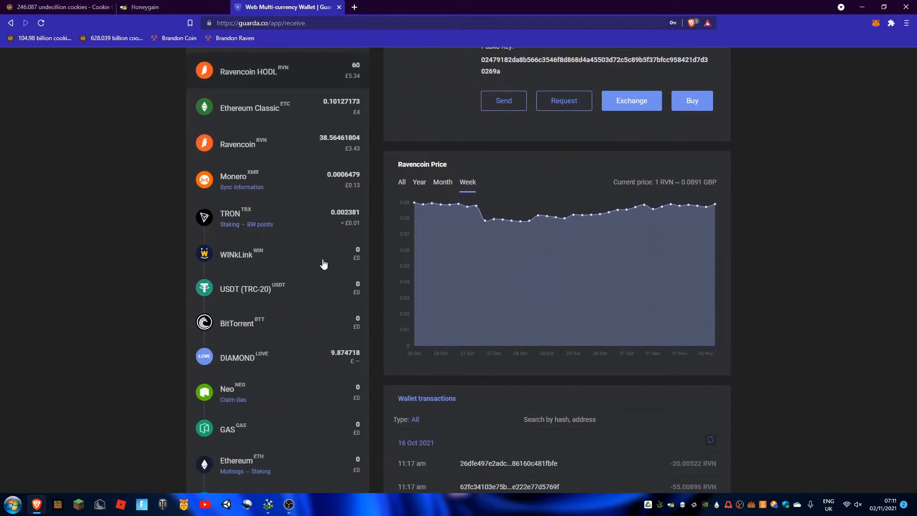
{"action": "scroll", "scroll_direction": "down", "scroll_amount": 3}
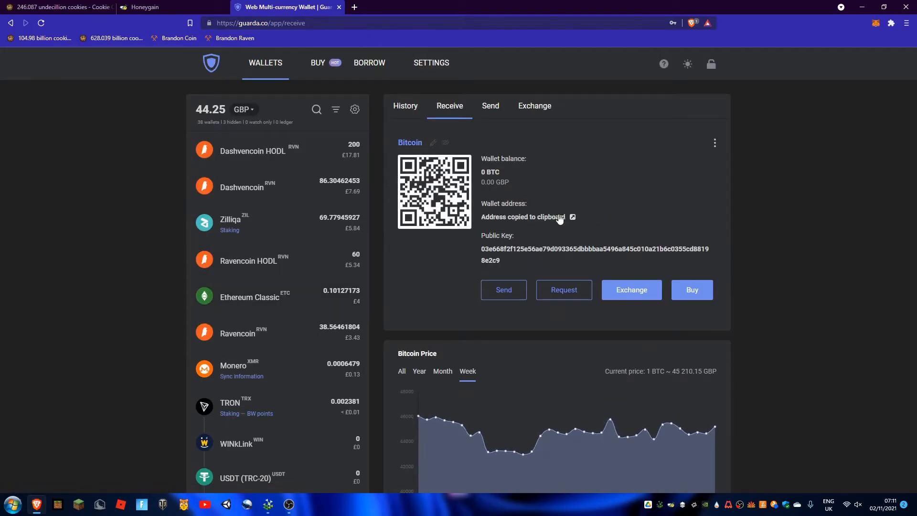
{"action": "left_click", "coordinate": [143, 6]}
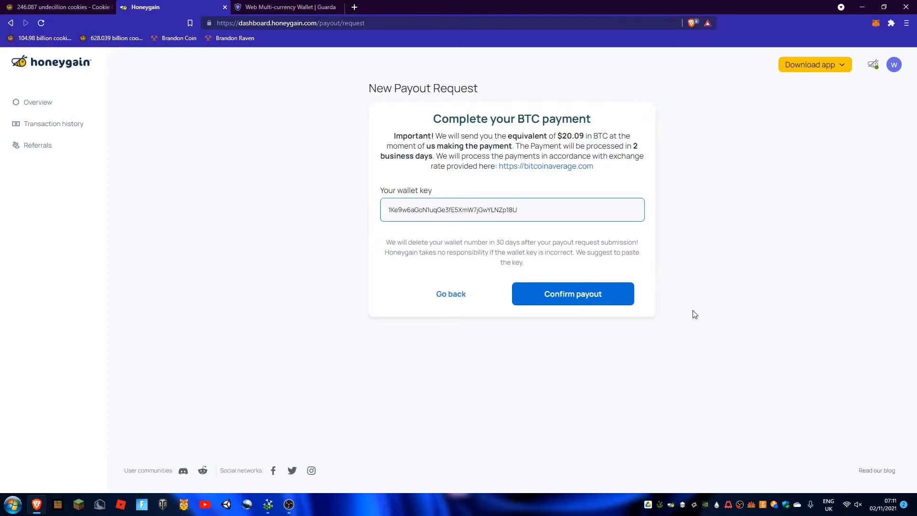
{"action": "mouse_move", "coordinate": [678, 306]}
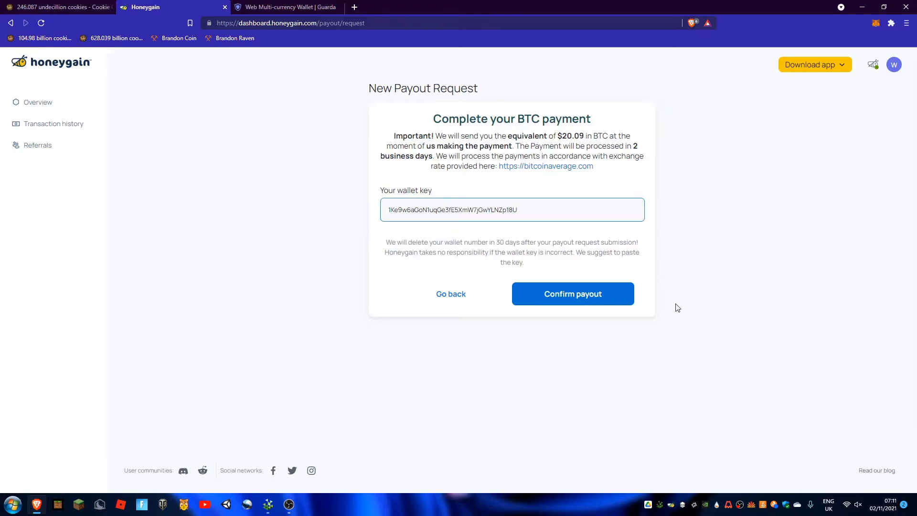
- Confirm the $20.09 BTC payout to the Guarda address with the emailed code, leaving the balance at 0.00
{"action": "left_click", "coordinate": [572, 293]}
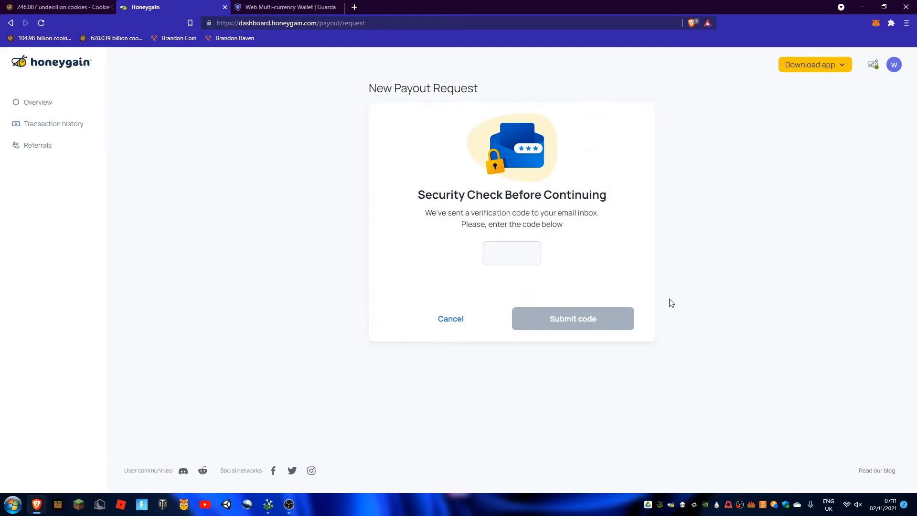
{"action": "left_click", "coordinate": [511, 252]}
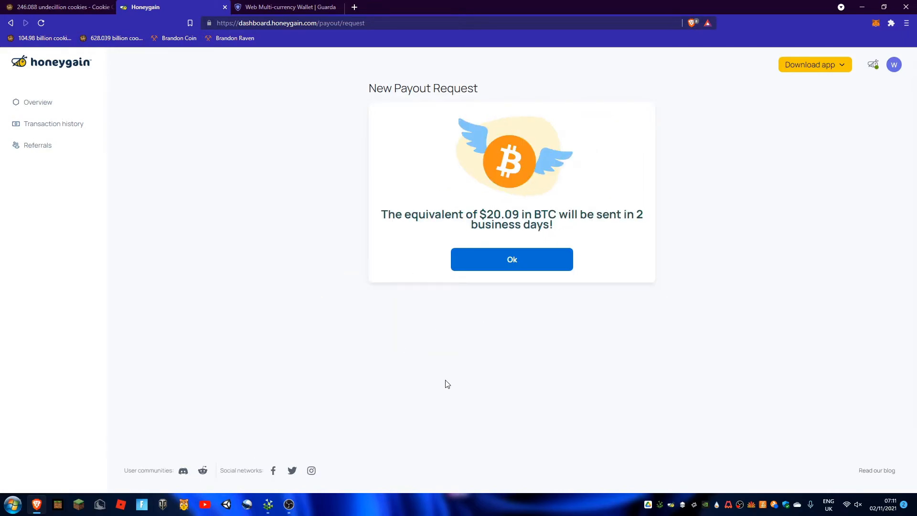
{"action": "left_click", "coordinate": [511, 259]}
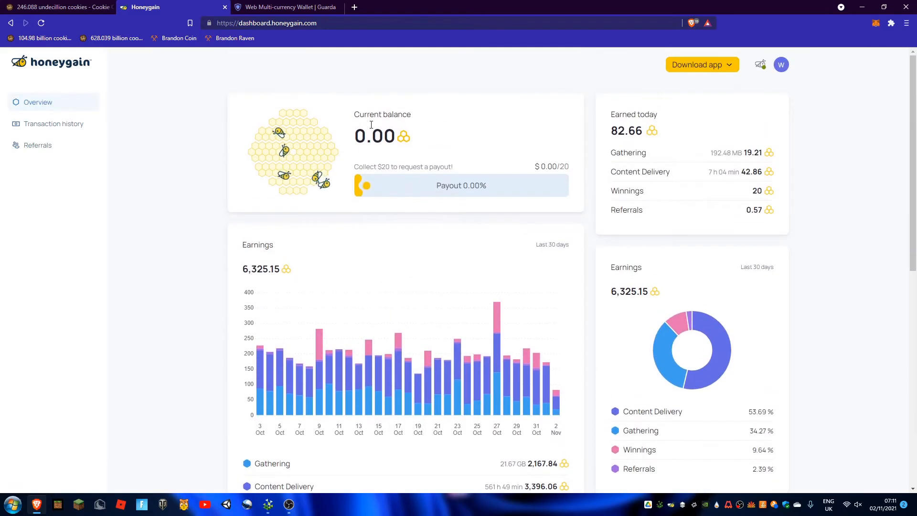
{"action": "scroll", "scroll_direction": "down", "scroll_amount": 3}
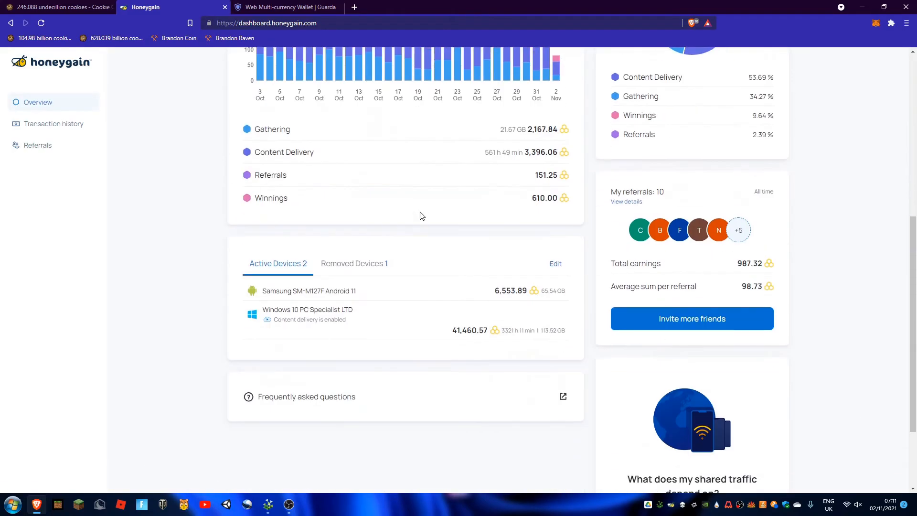
{"action": "scroll", "scroll_direction": "up", "scroll_amount": 3}
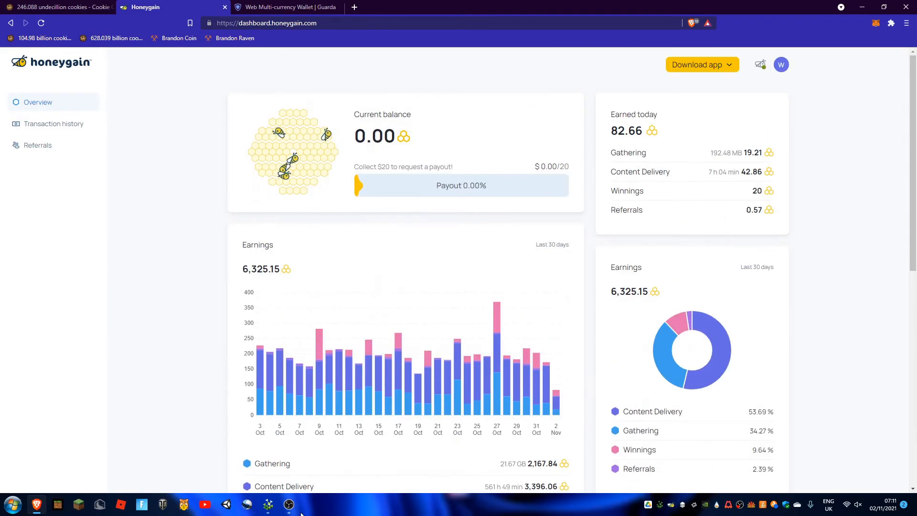
{"action": "left_click", "coordinate": [289, 504]}
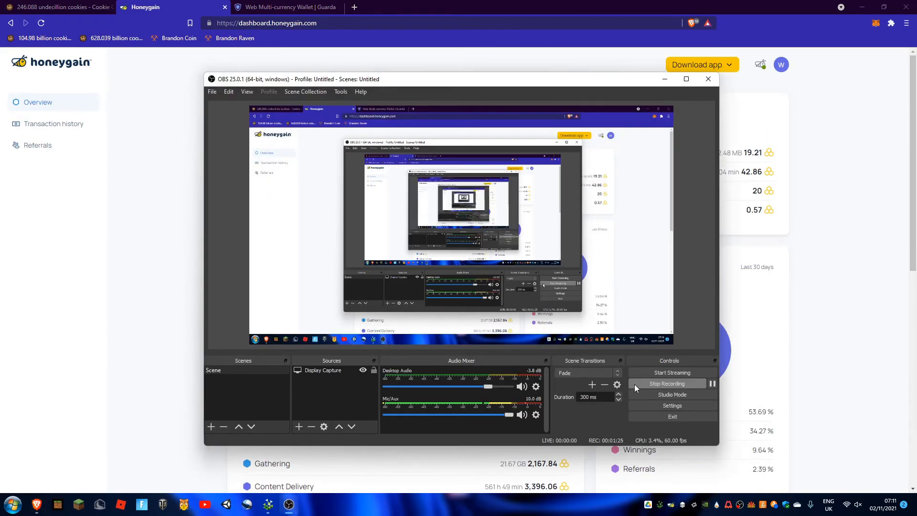